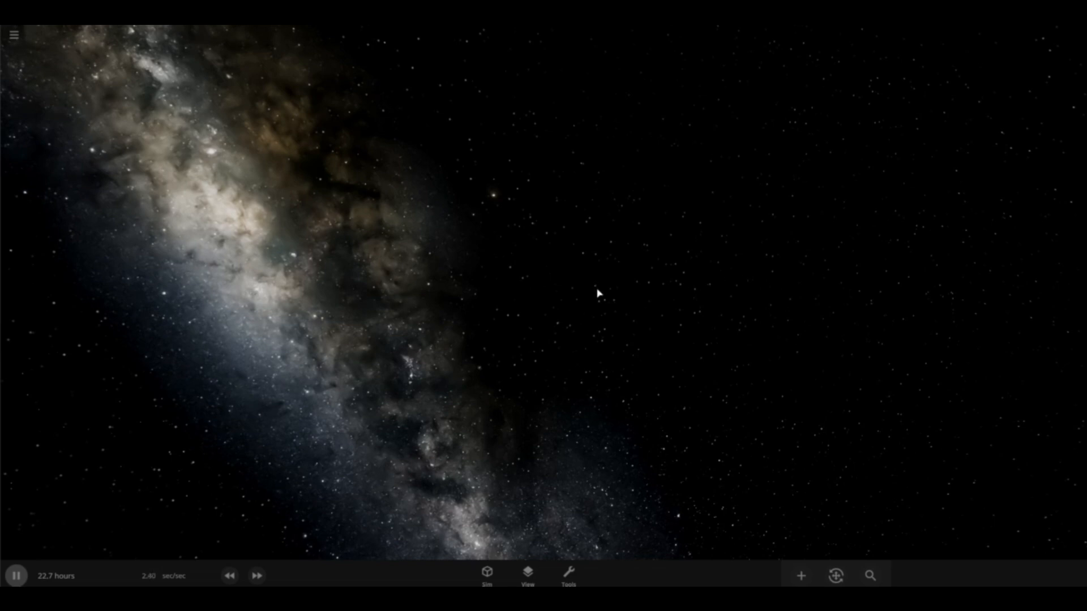
mouse_move(491, 377)
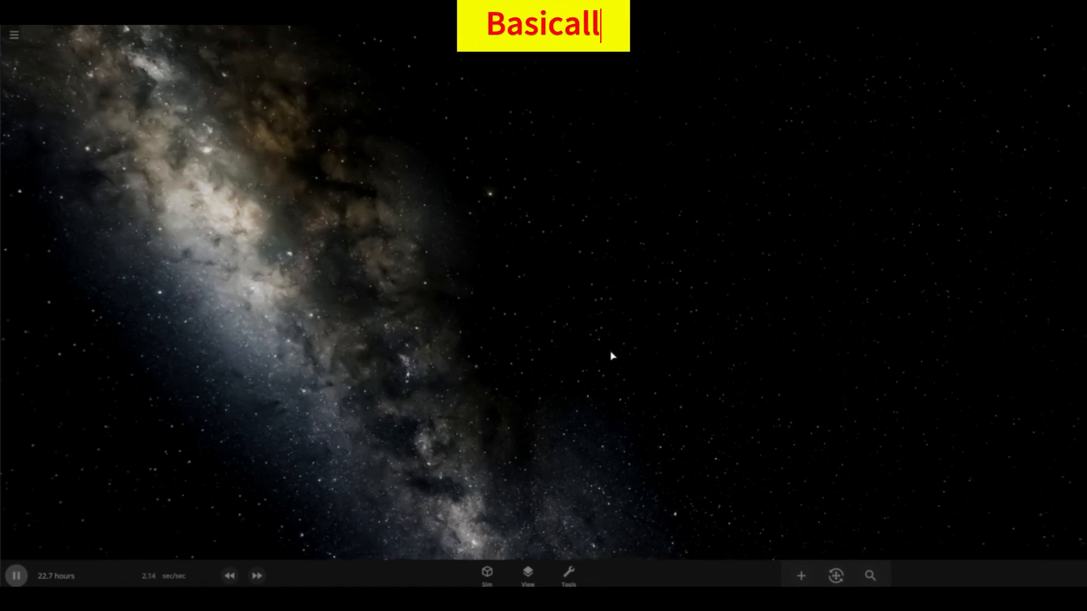
Step: Add a random known star from the Stars catalogue into the empty space
text(y, habitable planet in the Habitable zone of a brown dw)
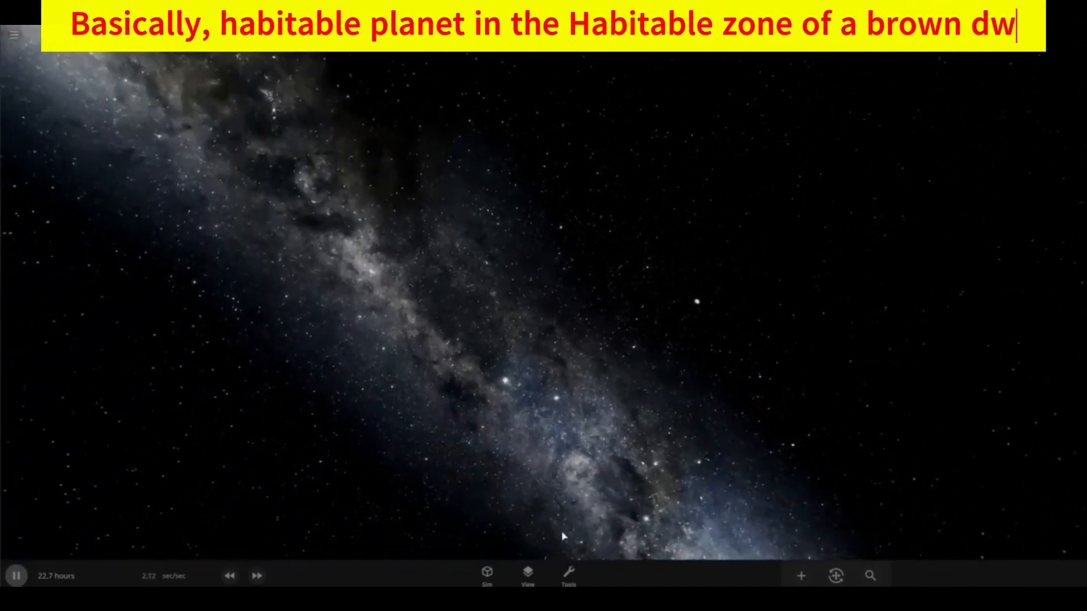
click(567, 575)
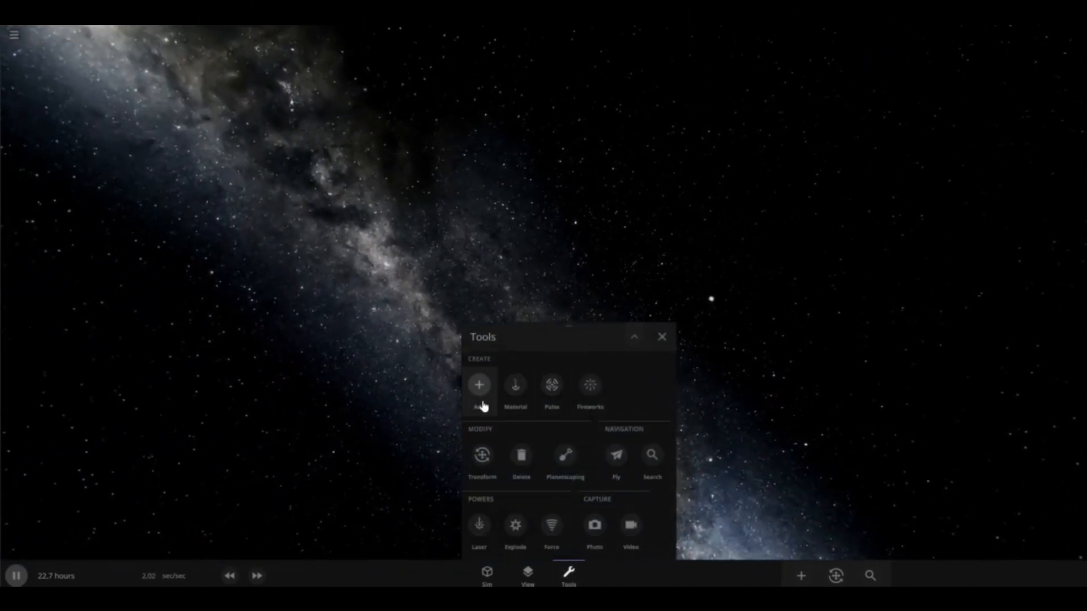
click(479, 385)
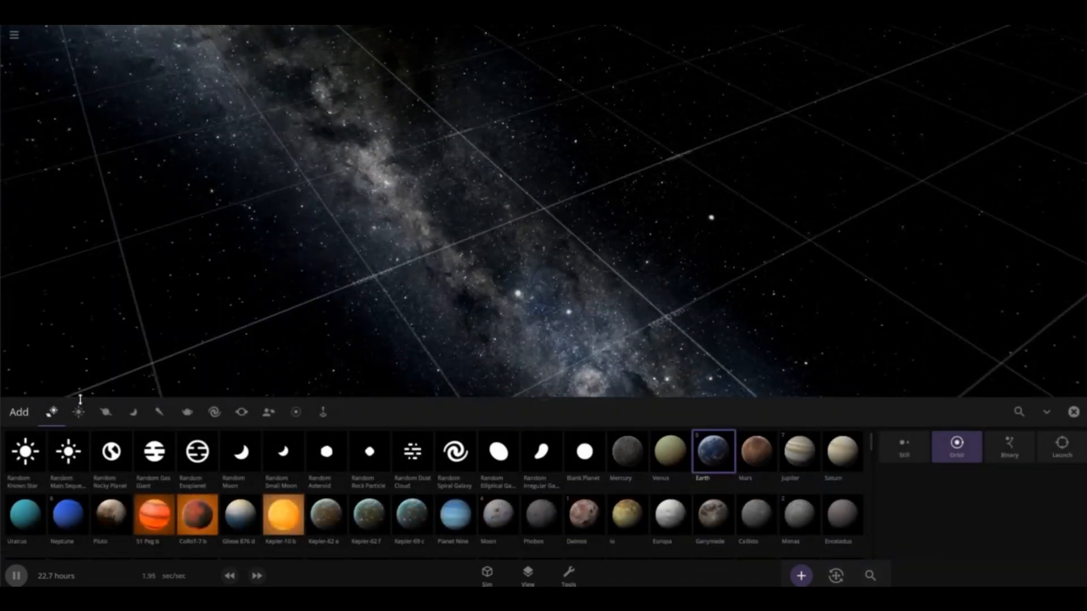
click(78, 412)
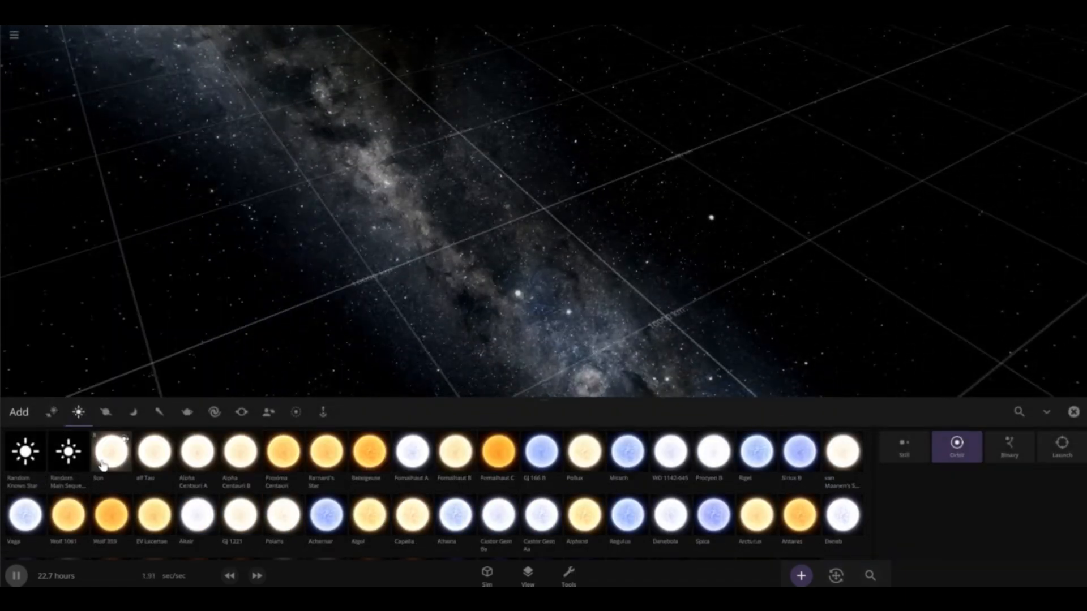
click(25, 452)
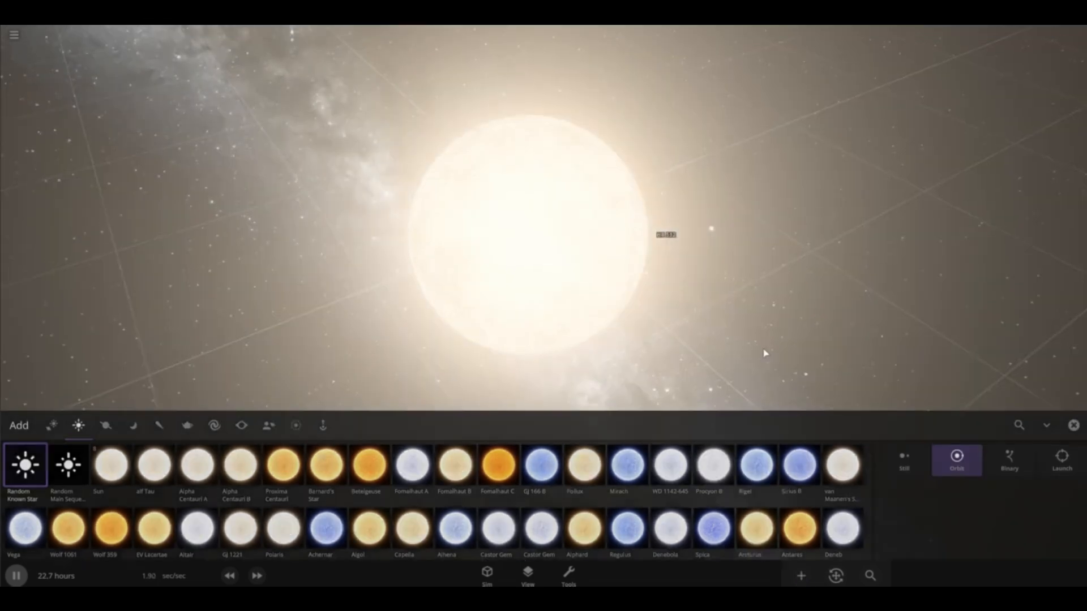
Step: Set star HR 532 to 84.2 Jupiter masses, 3.91 Jupiter radii and 1151 K surface temperature
click(664, 235)
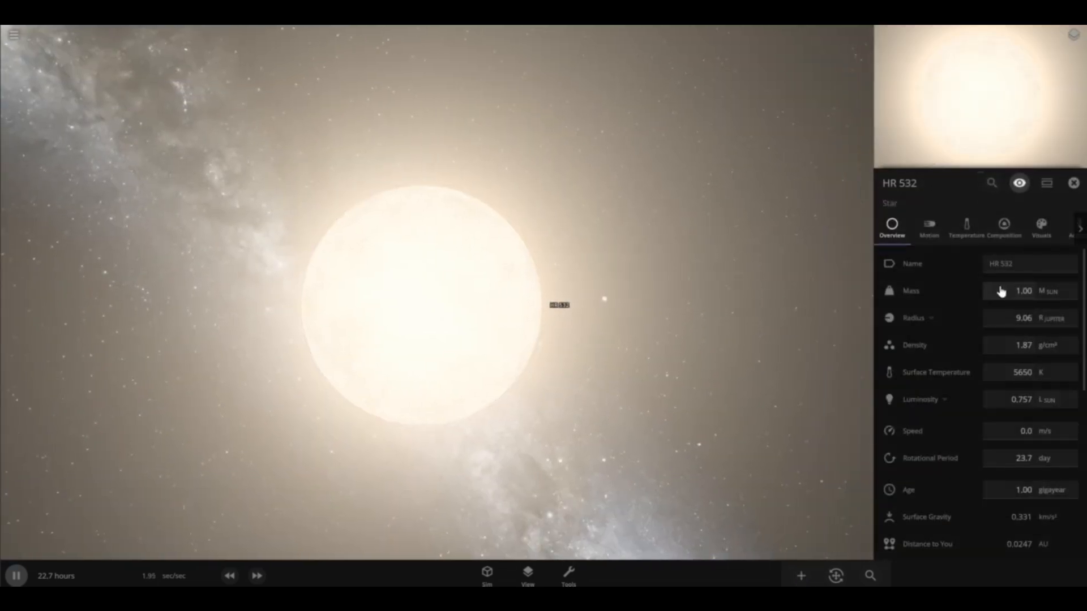
click(913, 318)
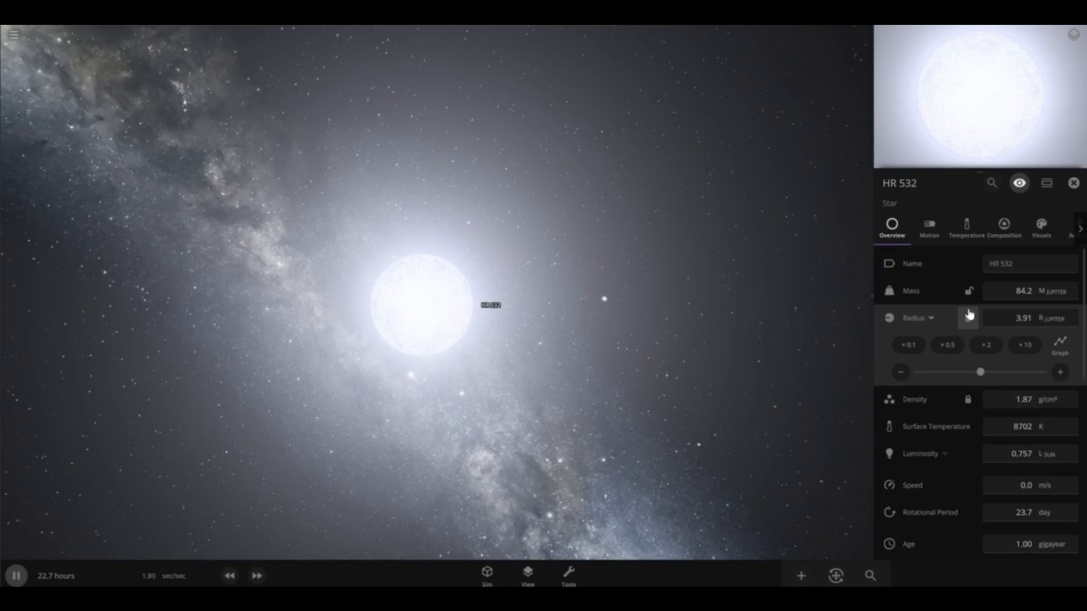
click(936, 371)
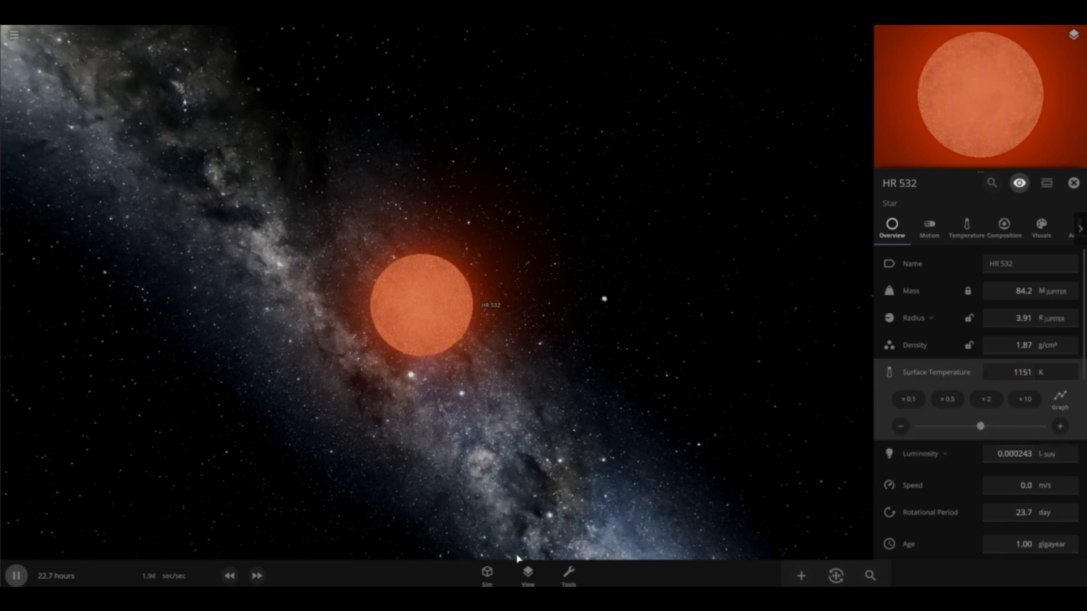
click(527, 573)
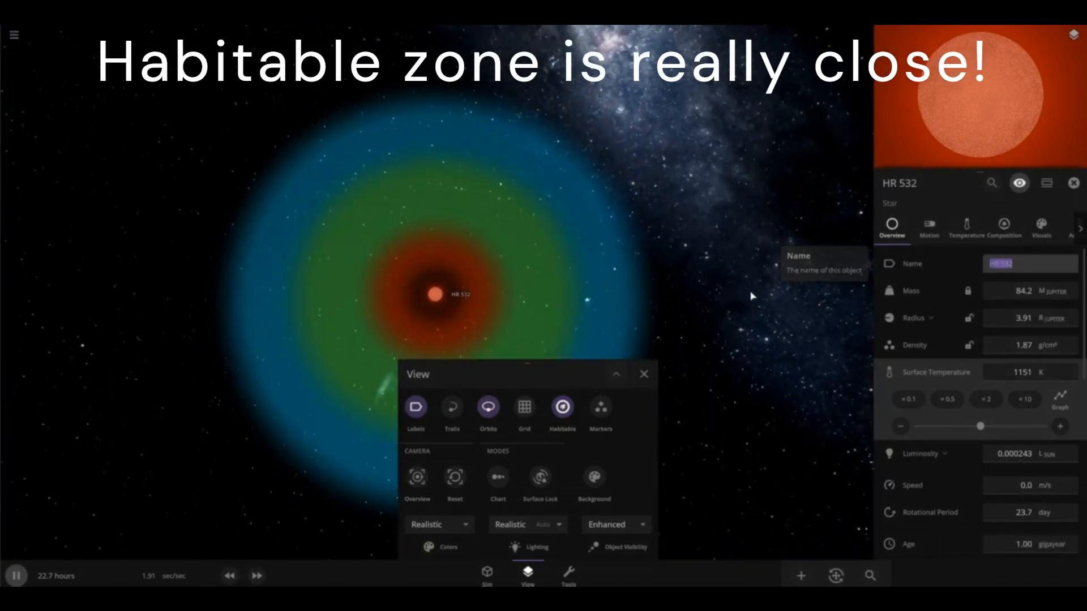
mouse_move(762, 395)
text(Brown)
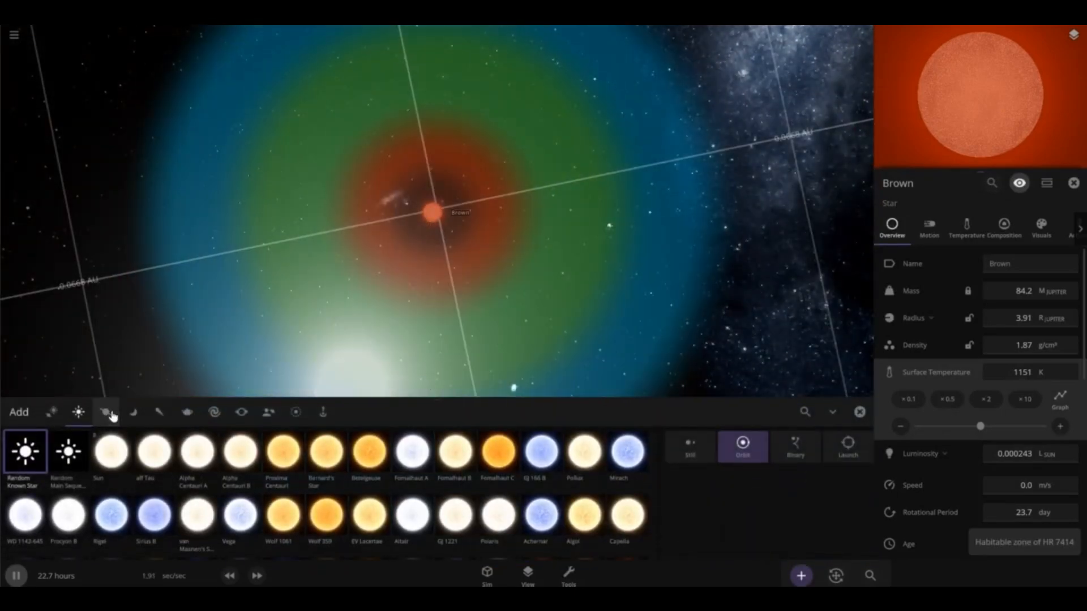
Step: Place rocky planet Mapol in orbit around Brown and show its surface temperature readings
click(106, 411)
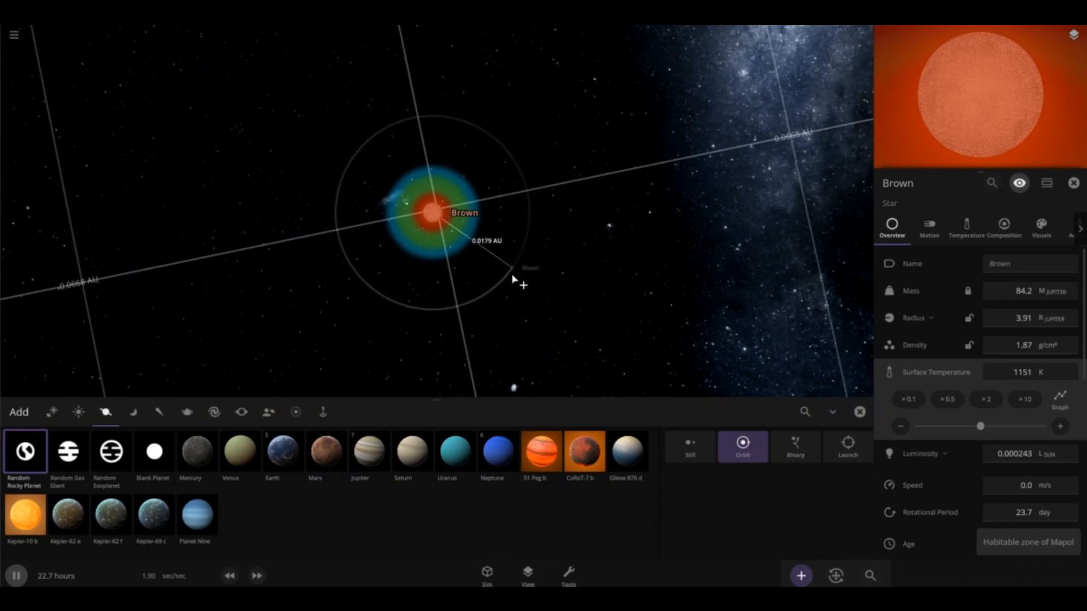
click(229, 575)
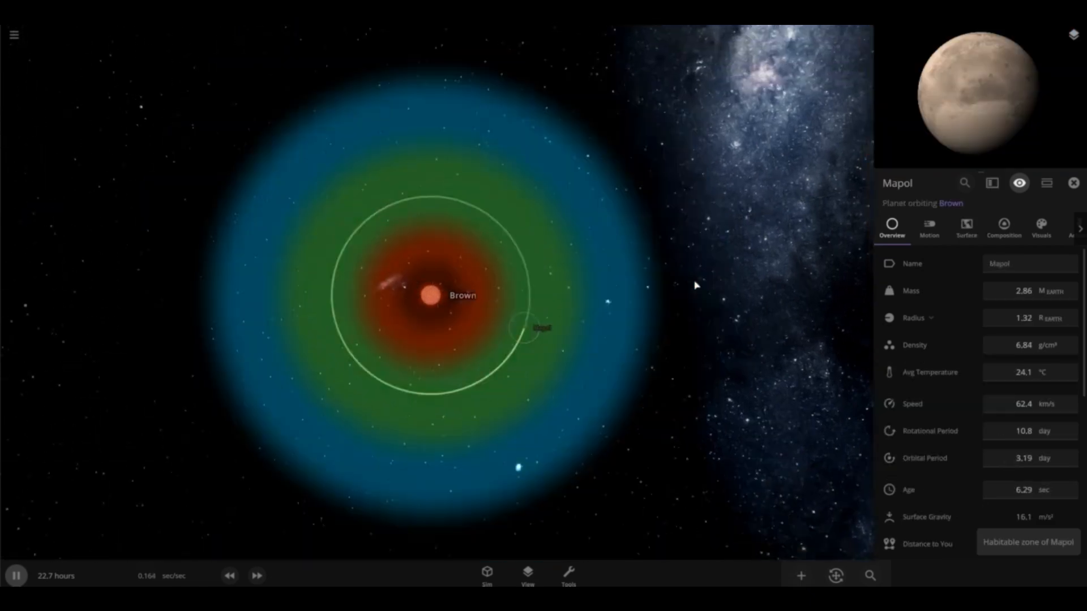
click(966, 228)
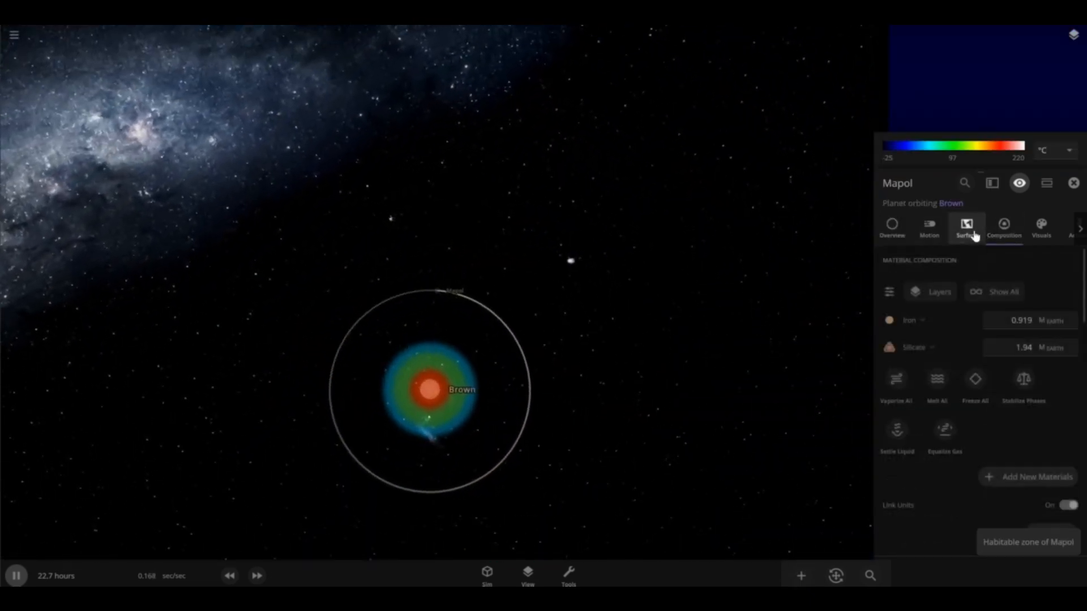
click(965, 227)
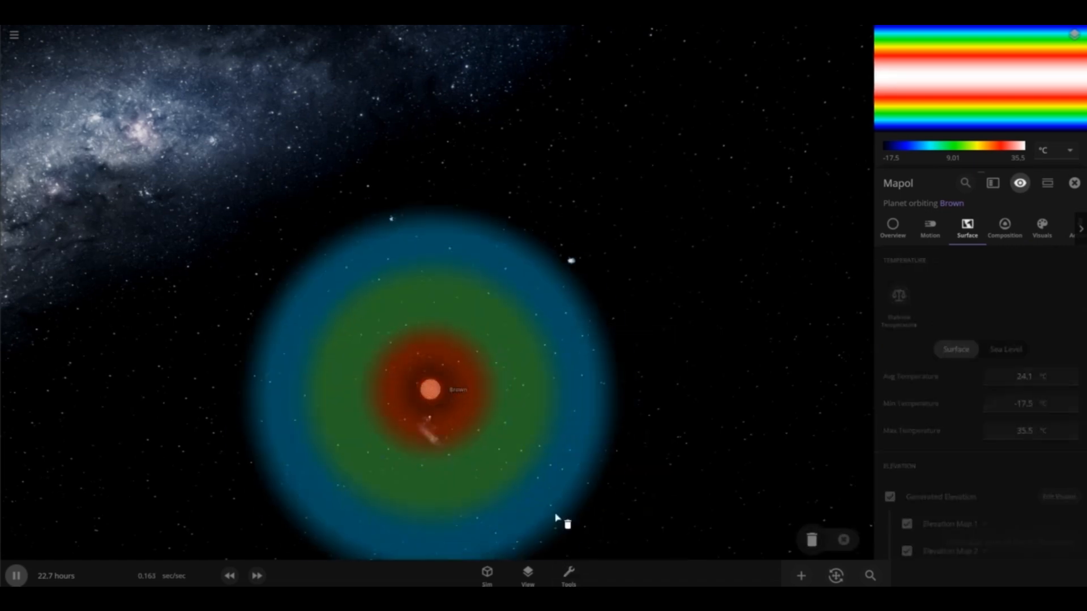
Step: Place Earth in orbit close to Brown, inside its habitable zone
click(800, 575)
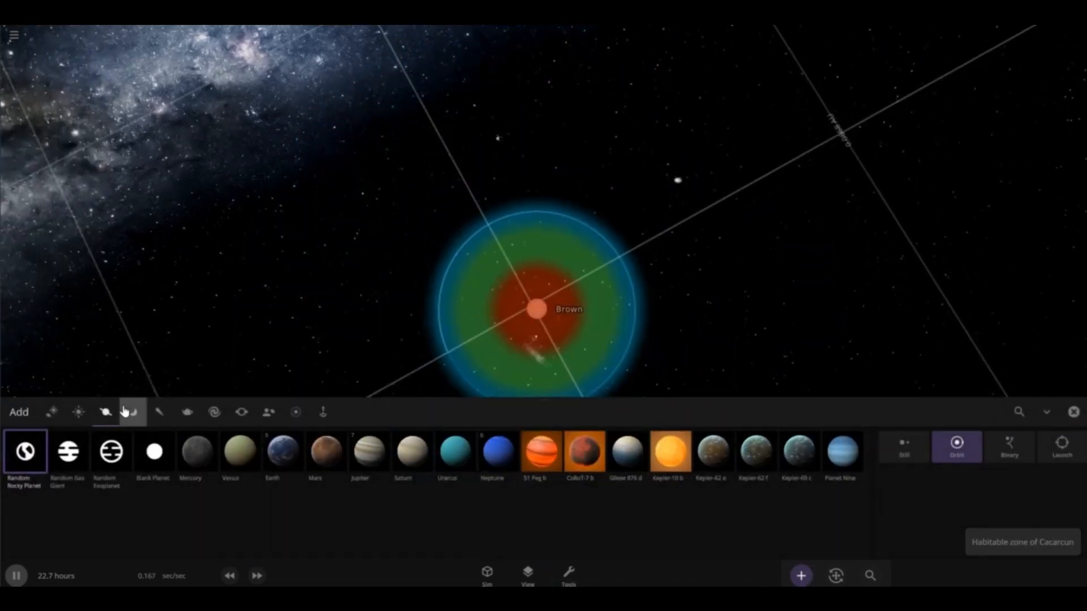
click(271, 452)
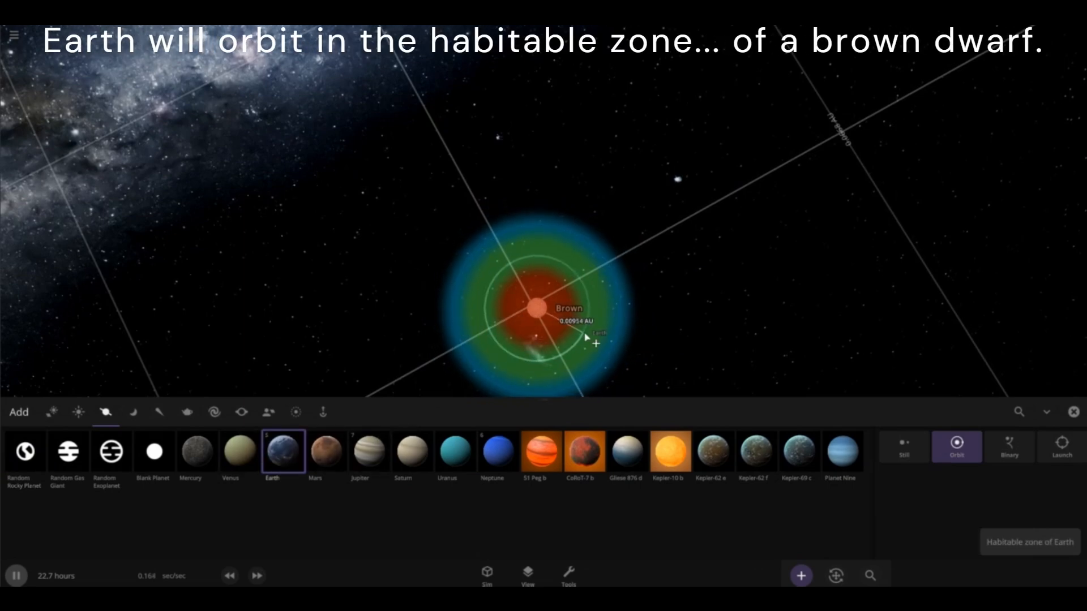
click(592, 337)
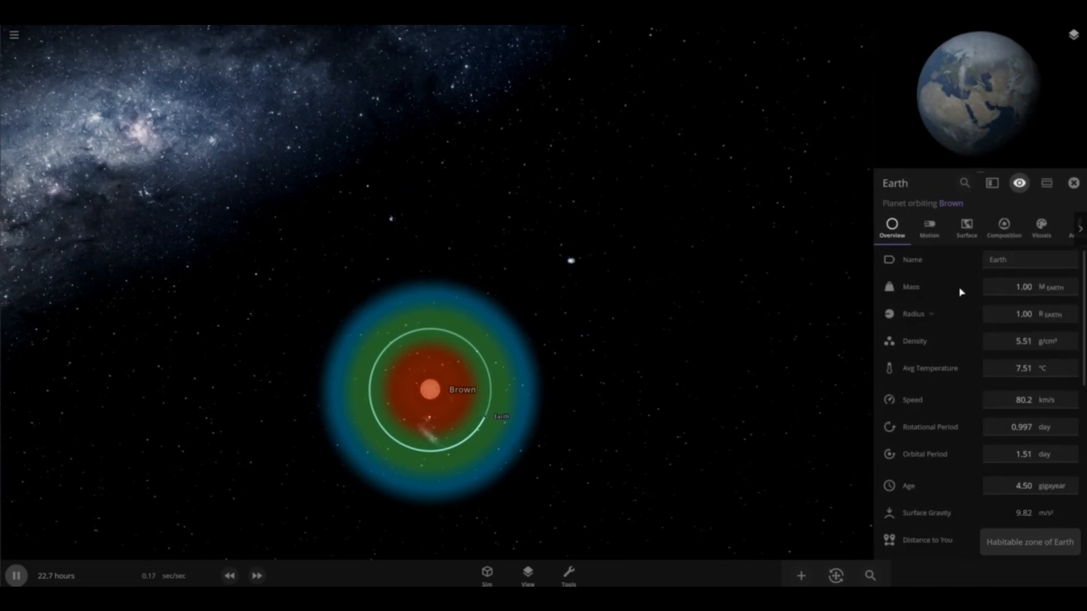
Step: Adjust Earth's orbital period to about 4.59 days, at the habitable zone's outer edge
click(1021, 454)
text(6.01)
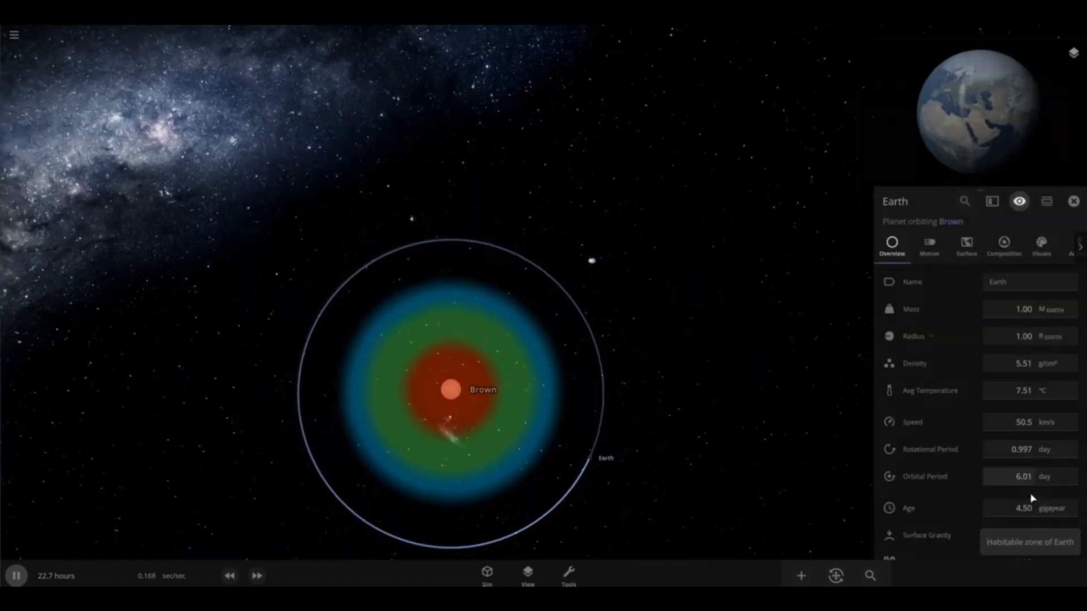
click(1023, 475)
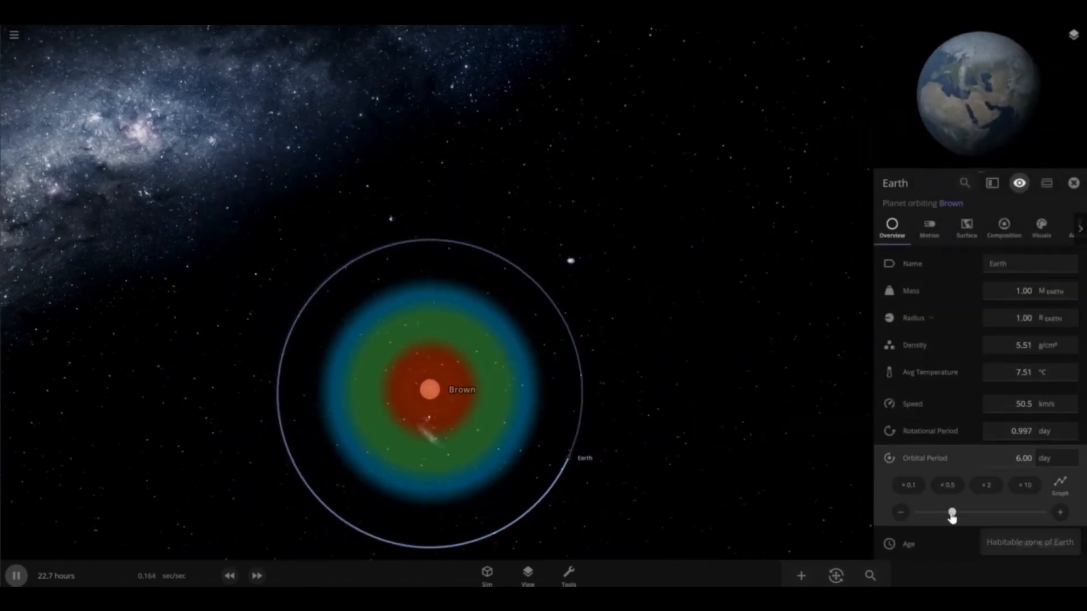
click(1073, 182)
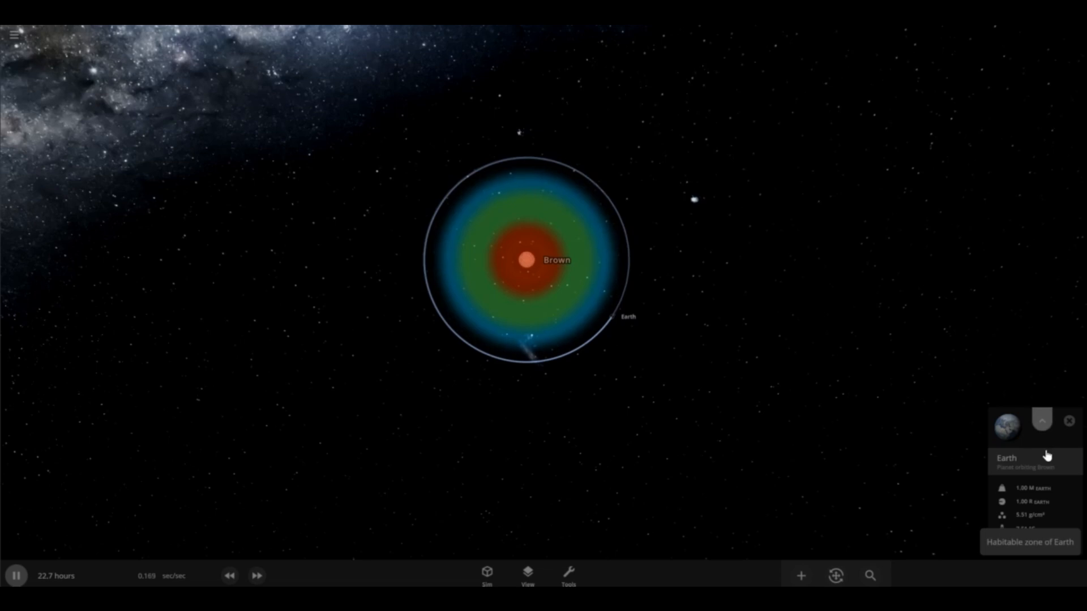
click(1041, 421)
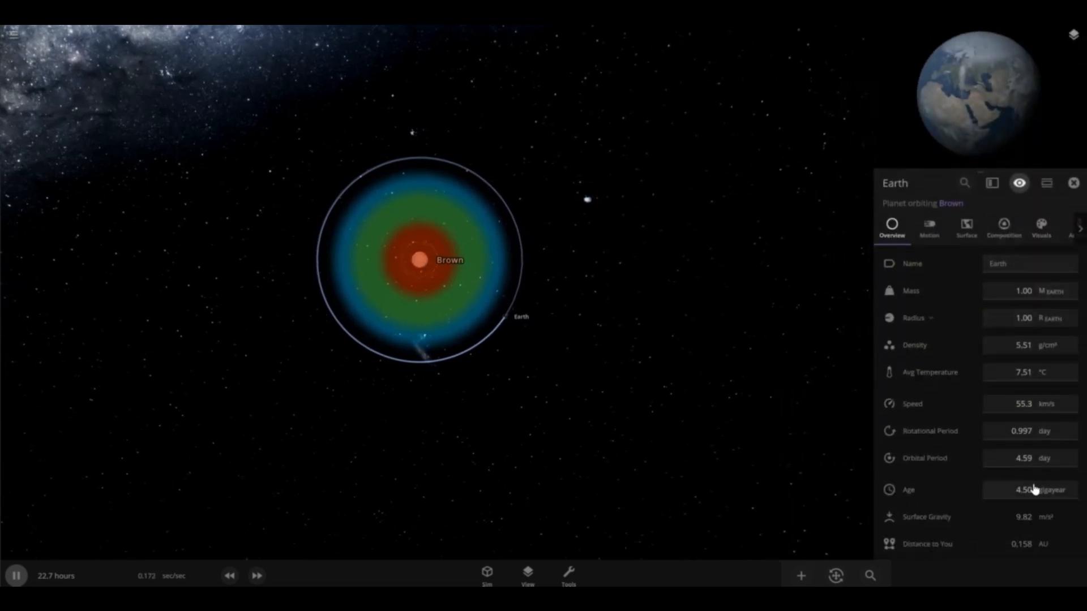
mouse_move(1038, 458)
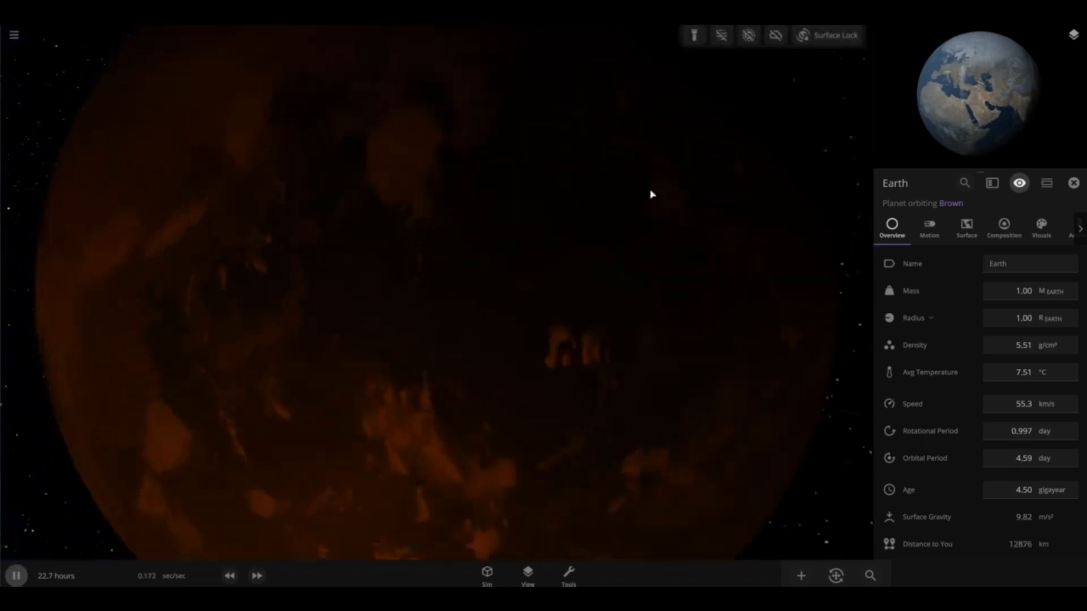
scroll(down, 3)
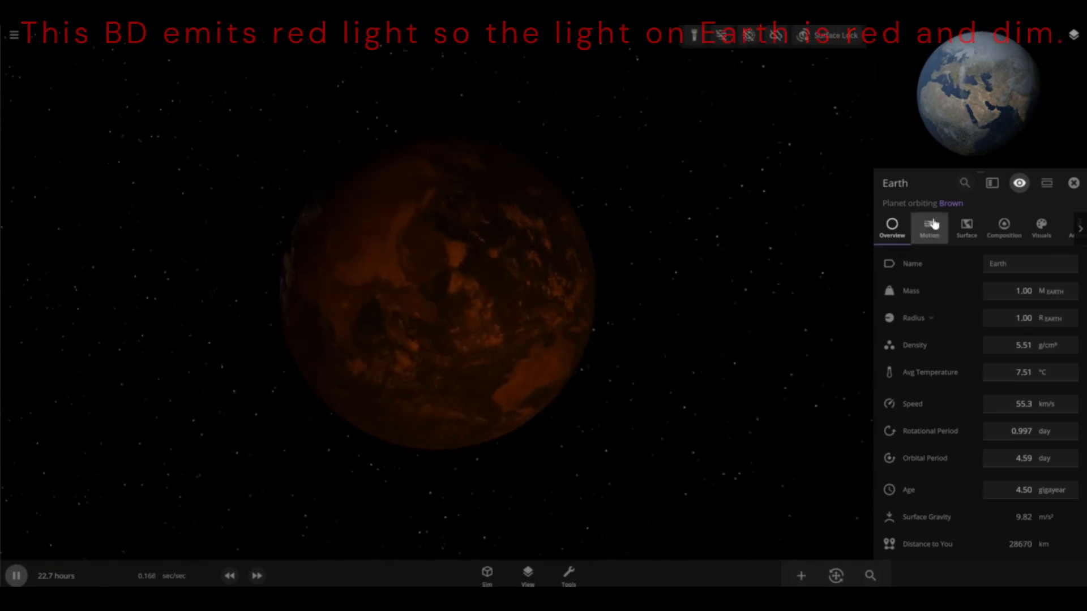
Step: On Earth's Surface tab, set infrared emissivity to 1.00 and albedo to 0.60
click(965, 228)
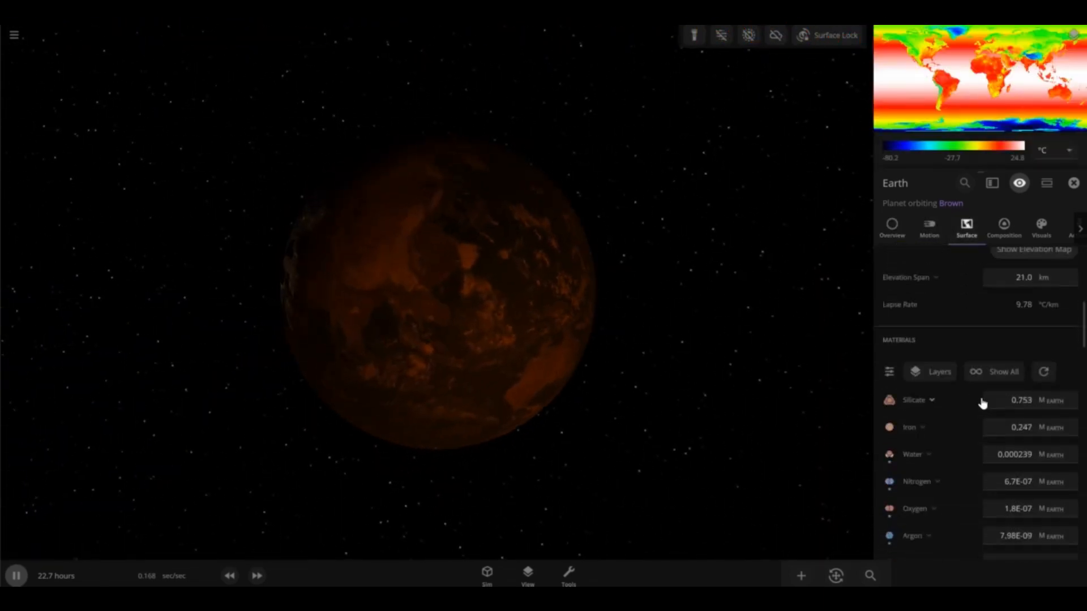
scroll(down, 3)
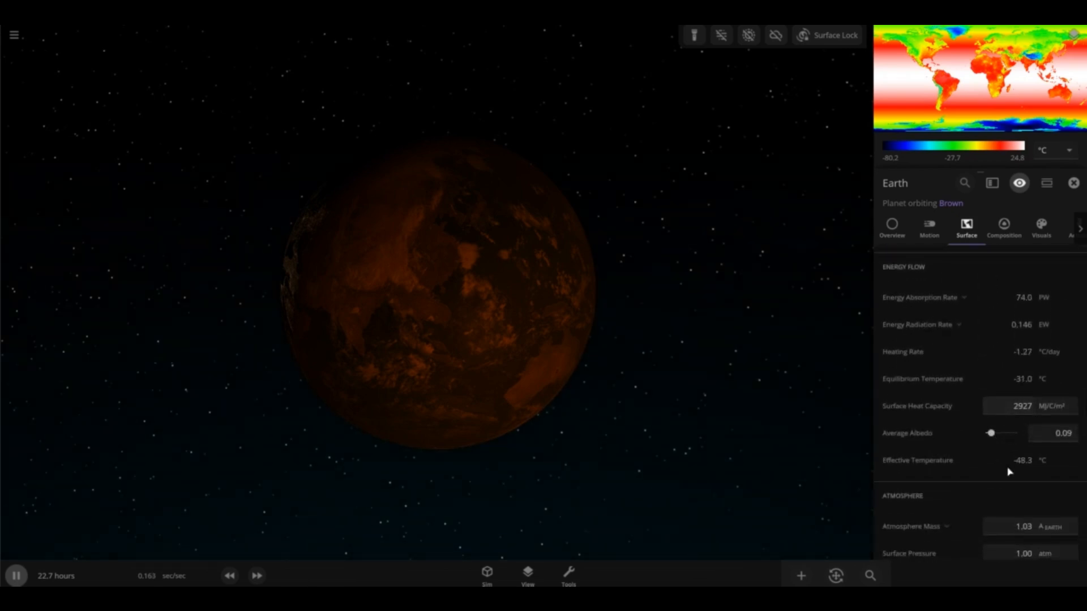
scroll(down, 3)
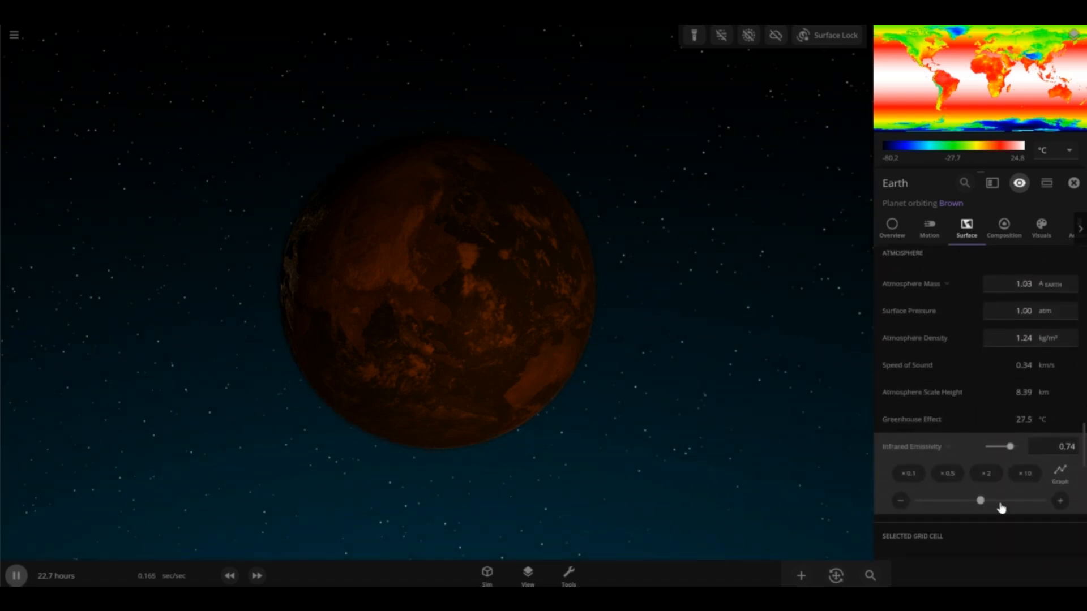
scroll(up, 3)
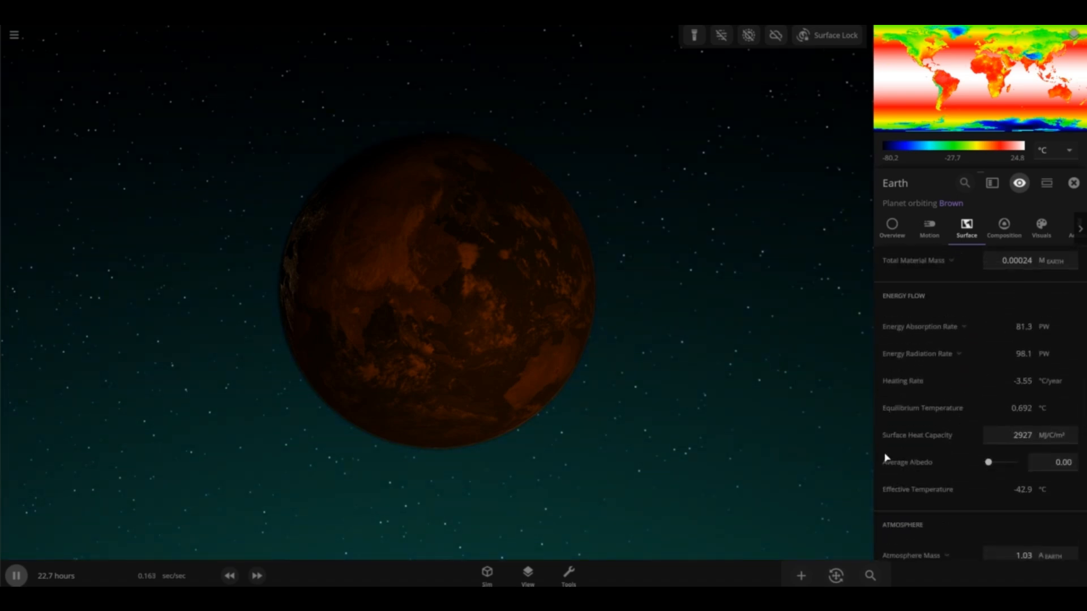
scroll(down, 3)
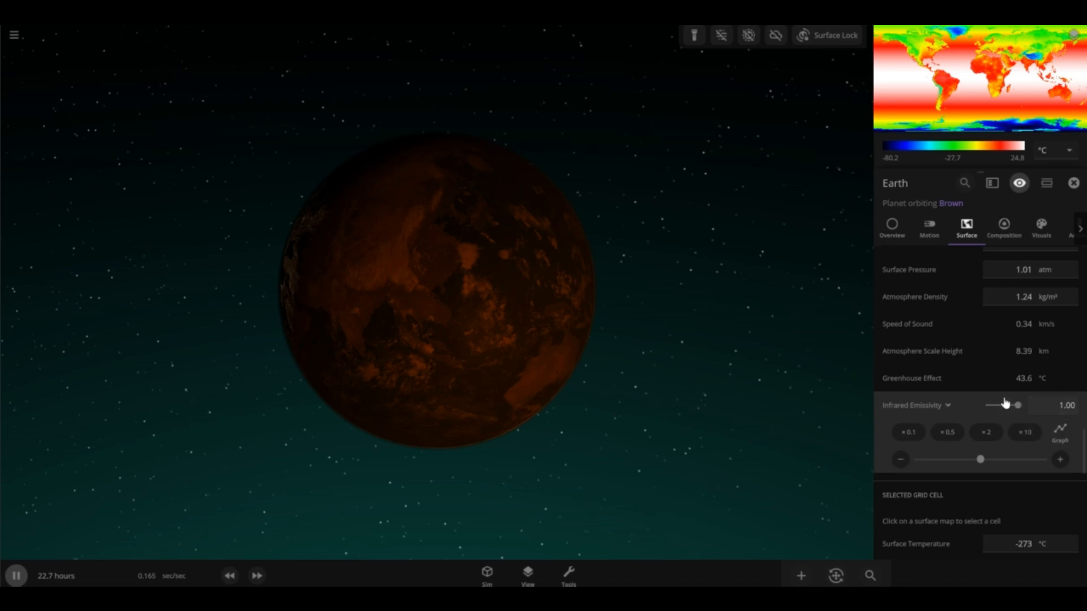
click(948, 405)
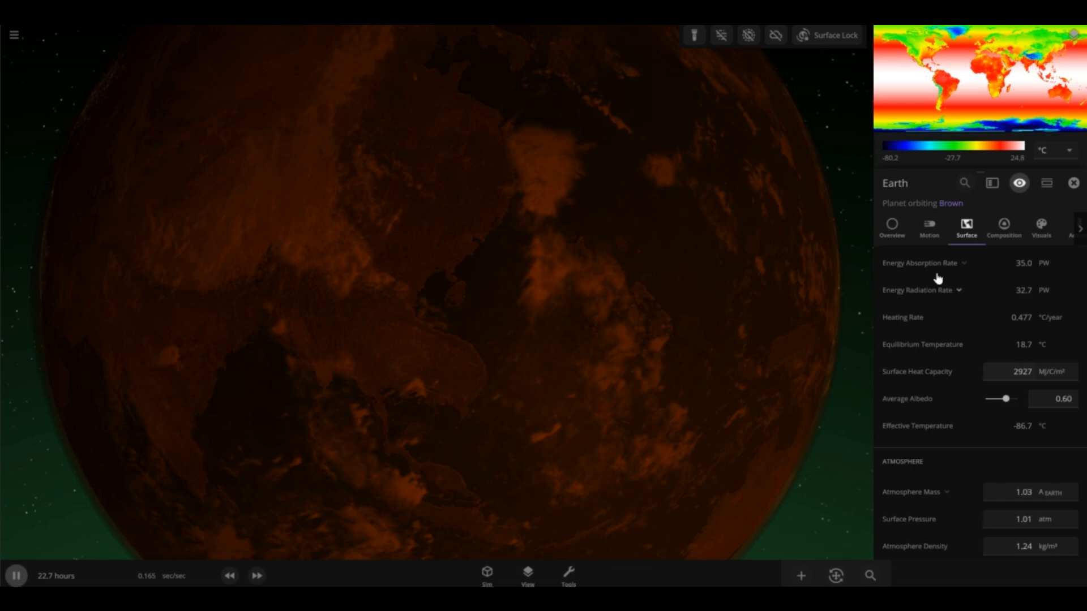
Step: Adjust Earth's average temperature on the Overview to about 18.5 °C
click(891, 227)
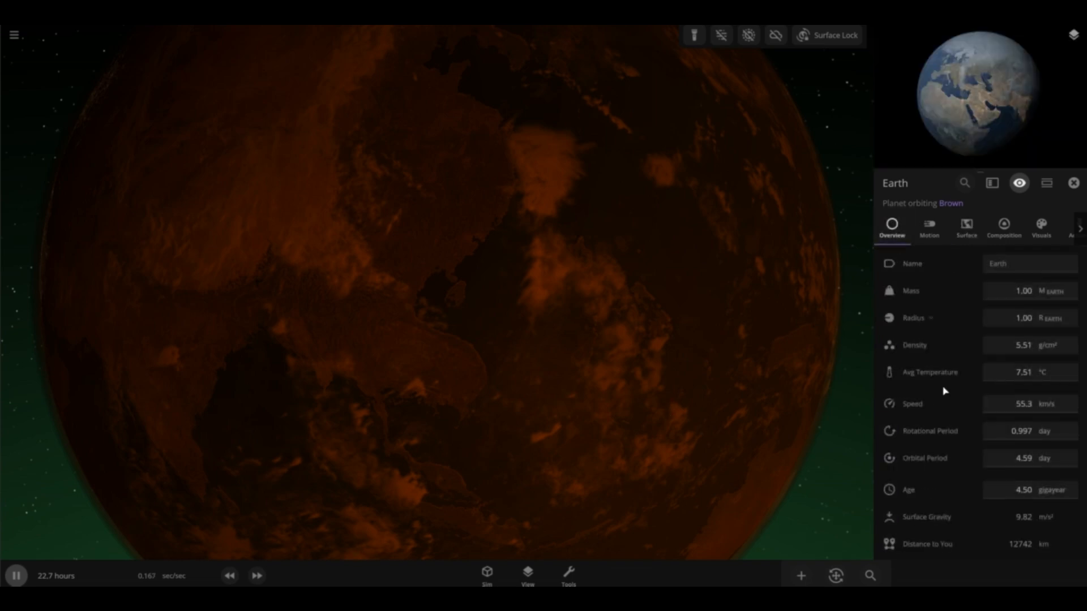
click(930, 372)
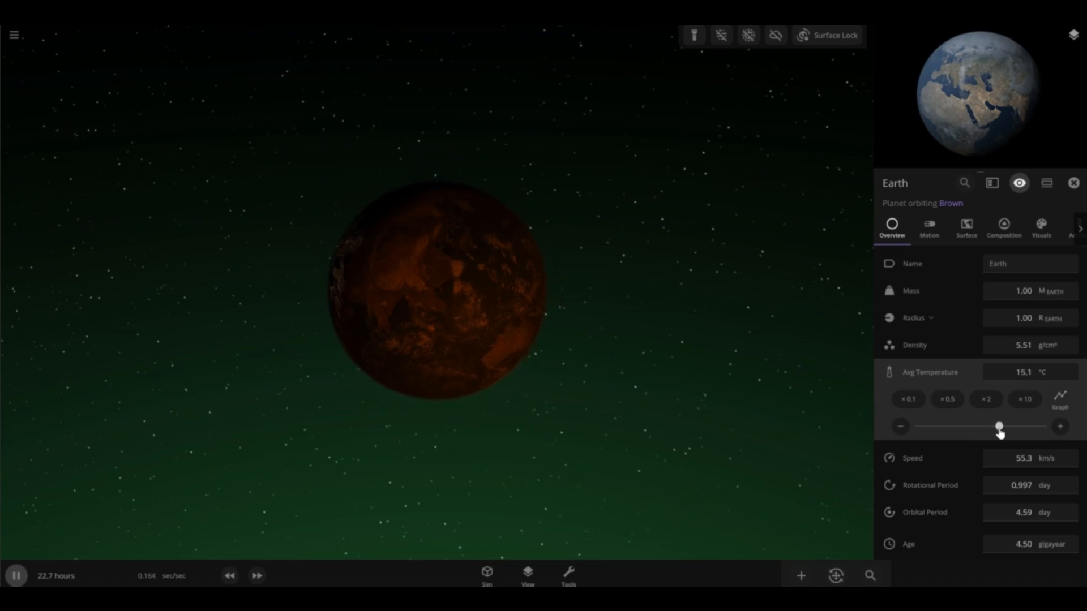
click(256, 575)
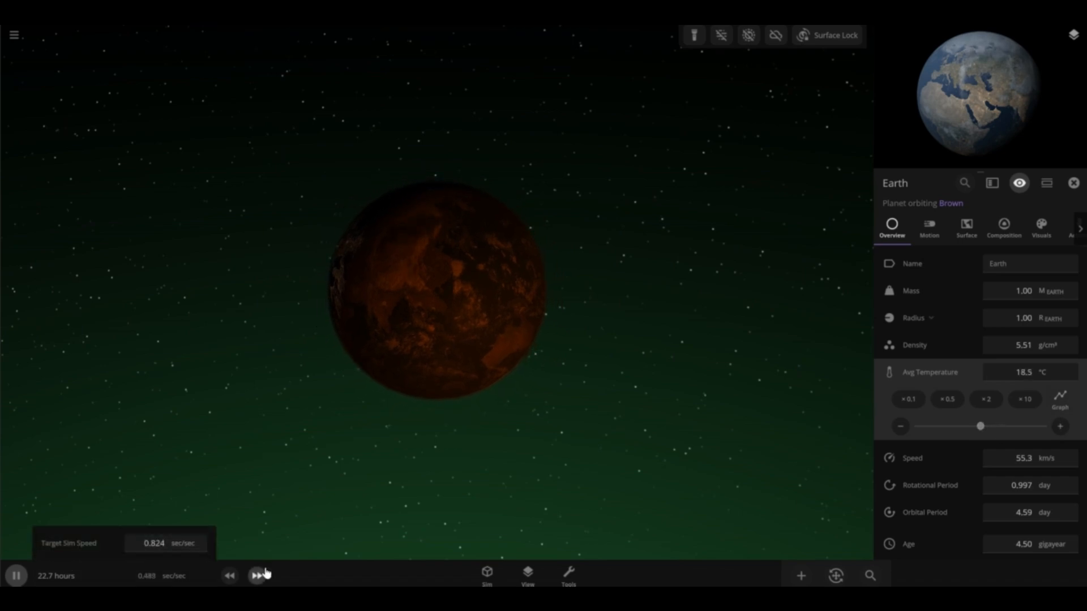
Step: Fast-forward the simulation to about 9.28 years, then slow time back down
click(256, 575)
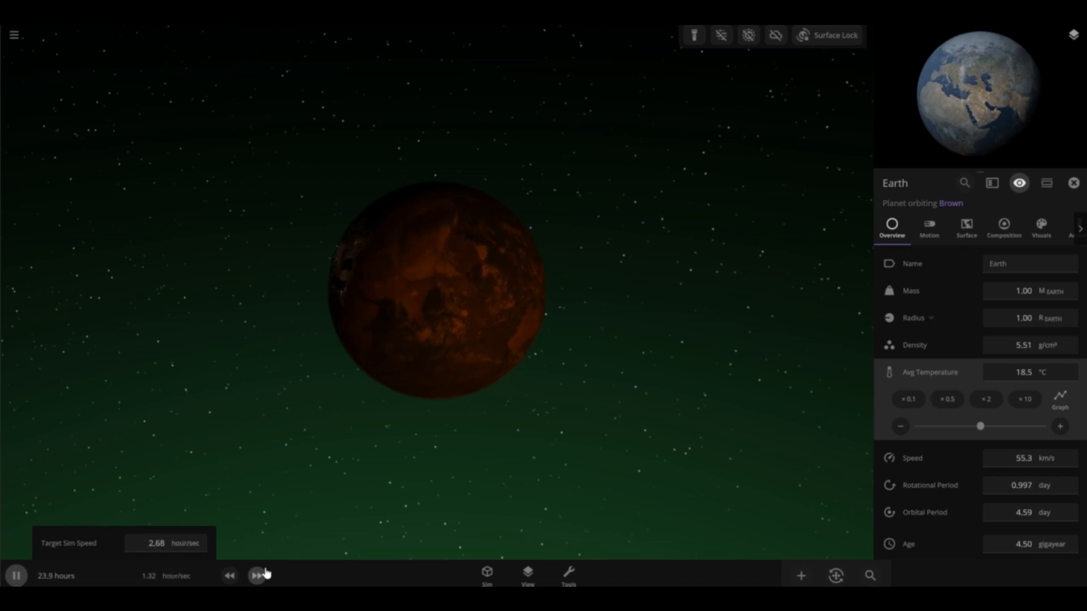
click(254, 575)
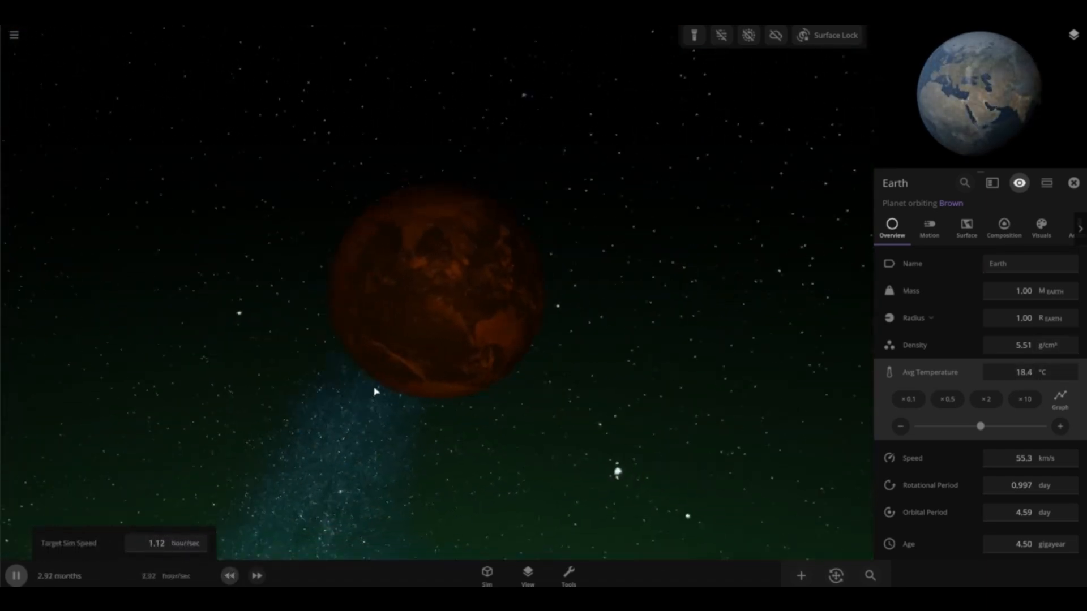
click(255, 575)
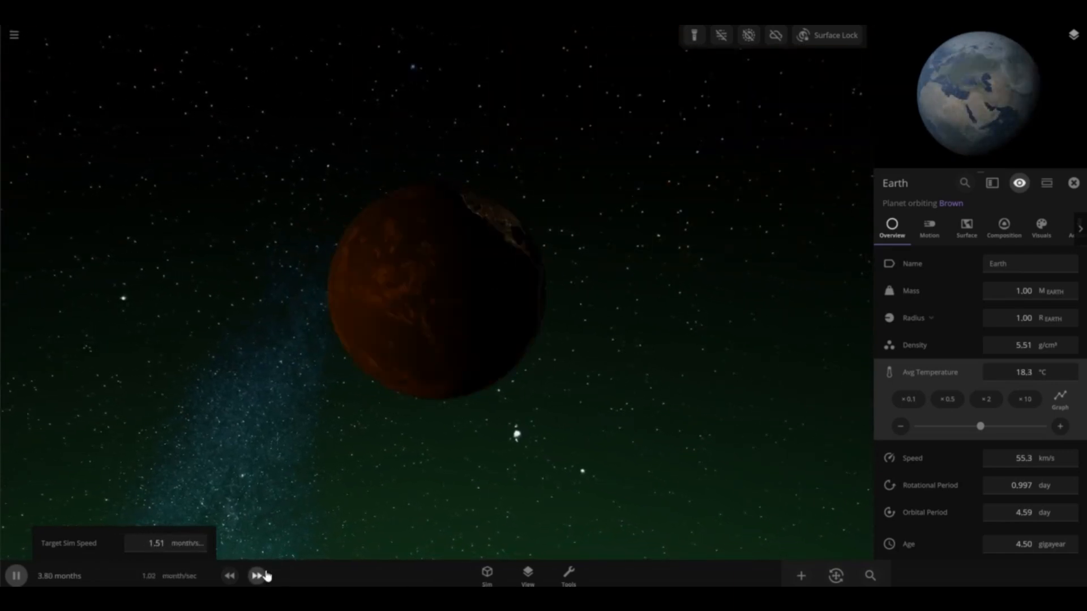
click(256, 575)
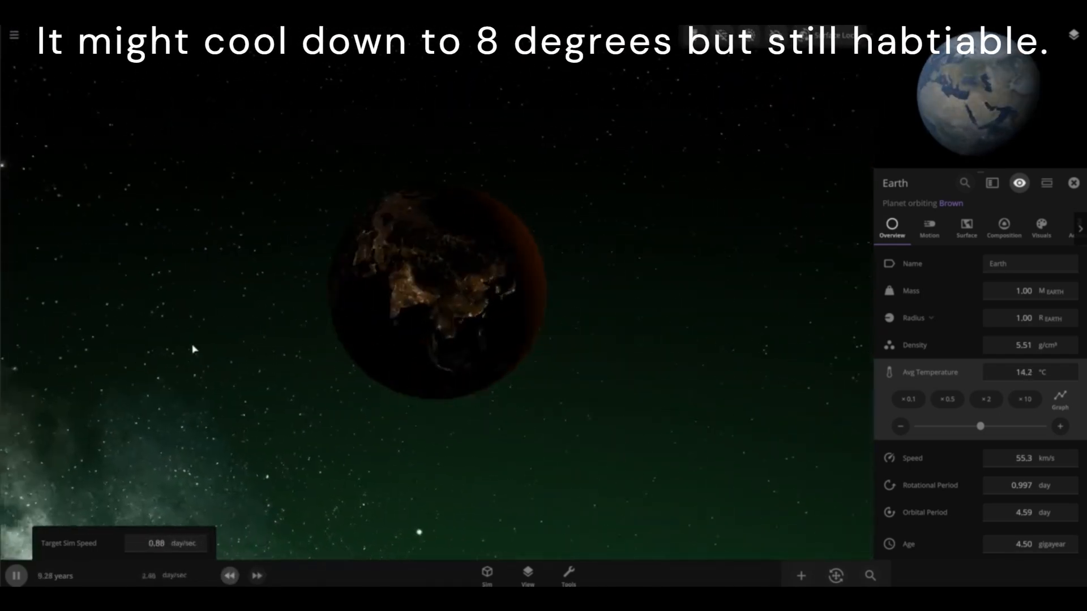
click(256, 575)
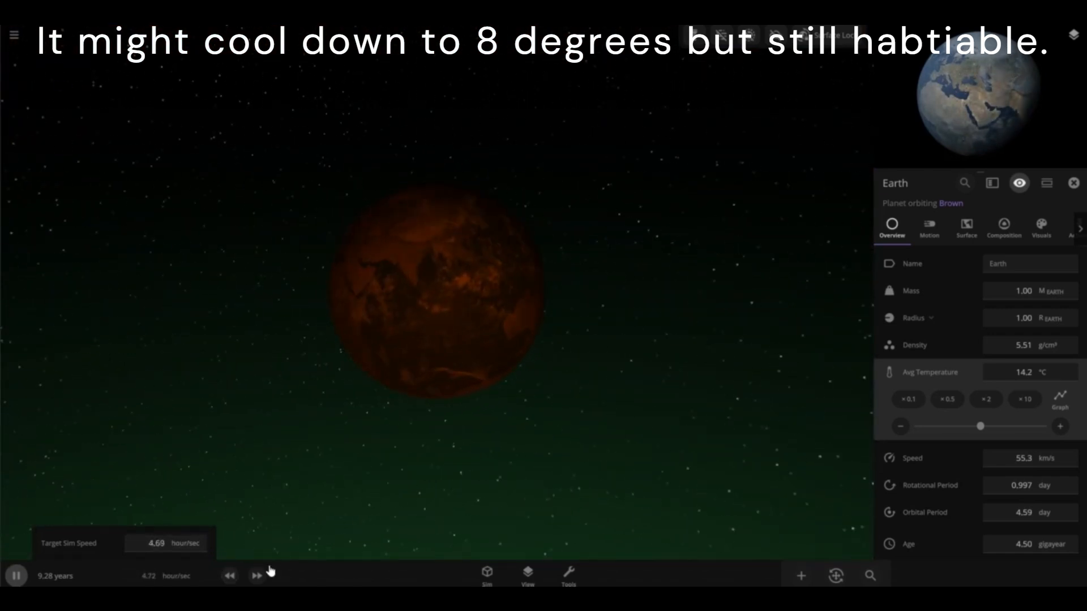
click(1003, 227)
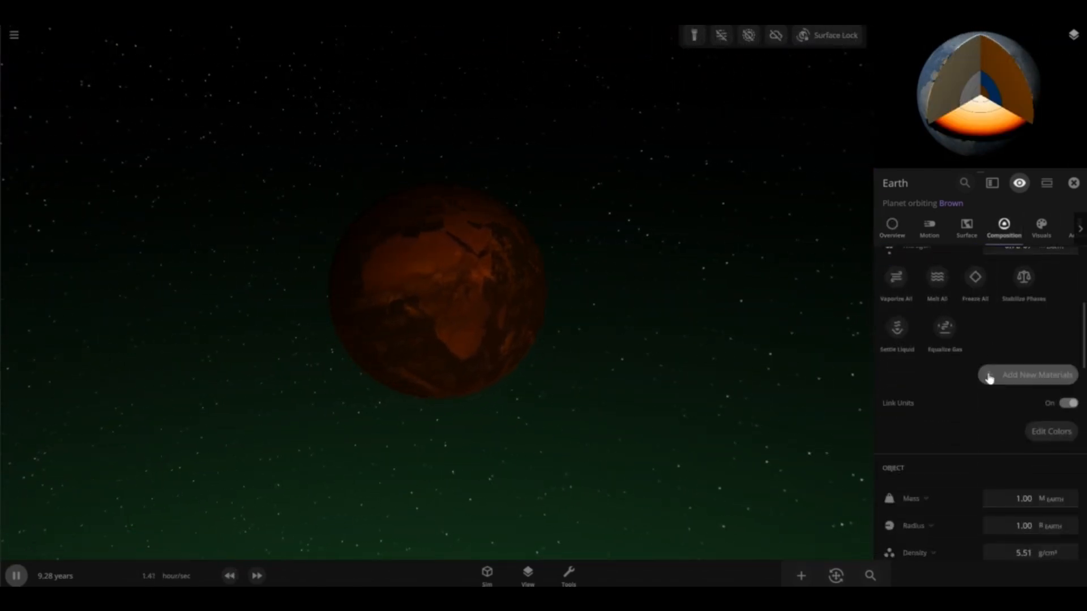
Step: Review Earth's 98.6% similarity and 88.6% life likelihood, then select the star Brown
scroll(down, 3)
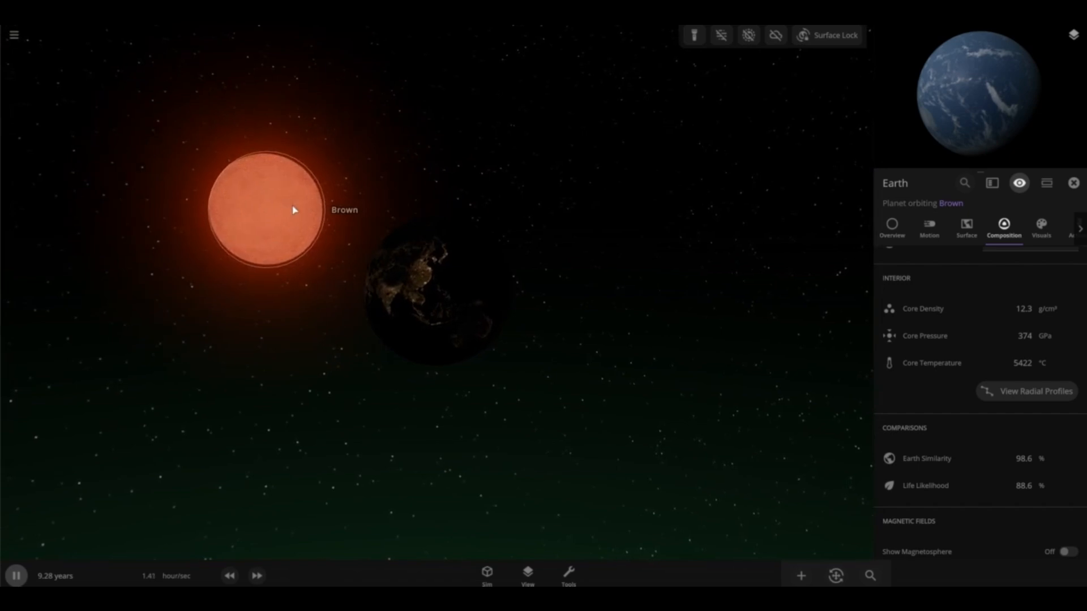
click(274, 210)
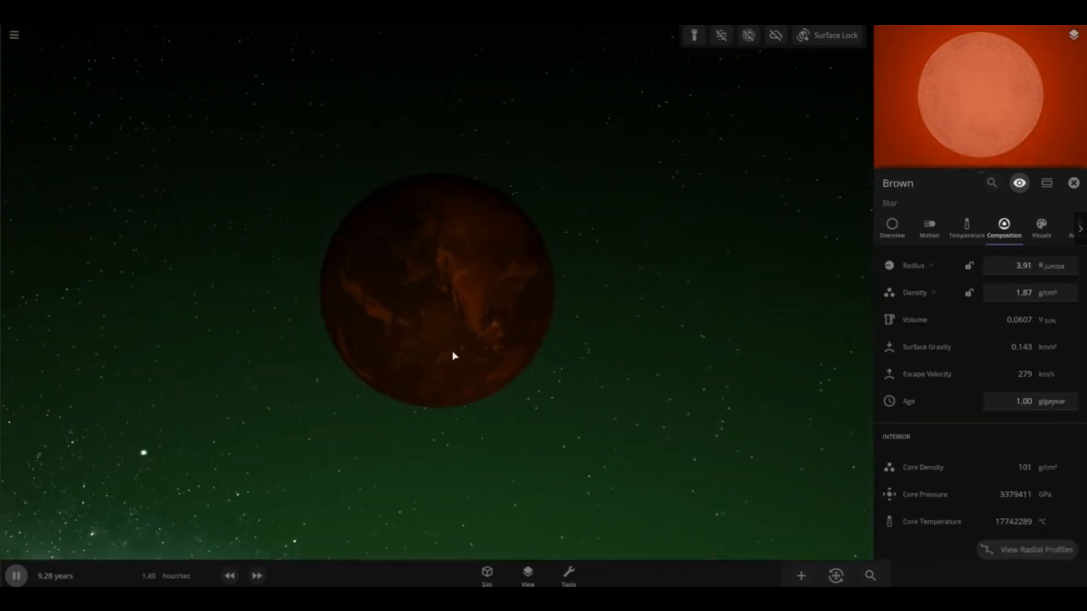
Step: Confirm Brown's overview shows 84.2 Jupiter masses and 1151 K, then close the panel
click(891, 227)
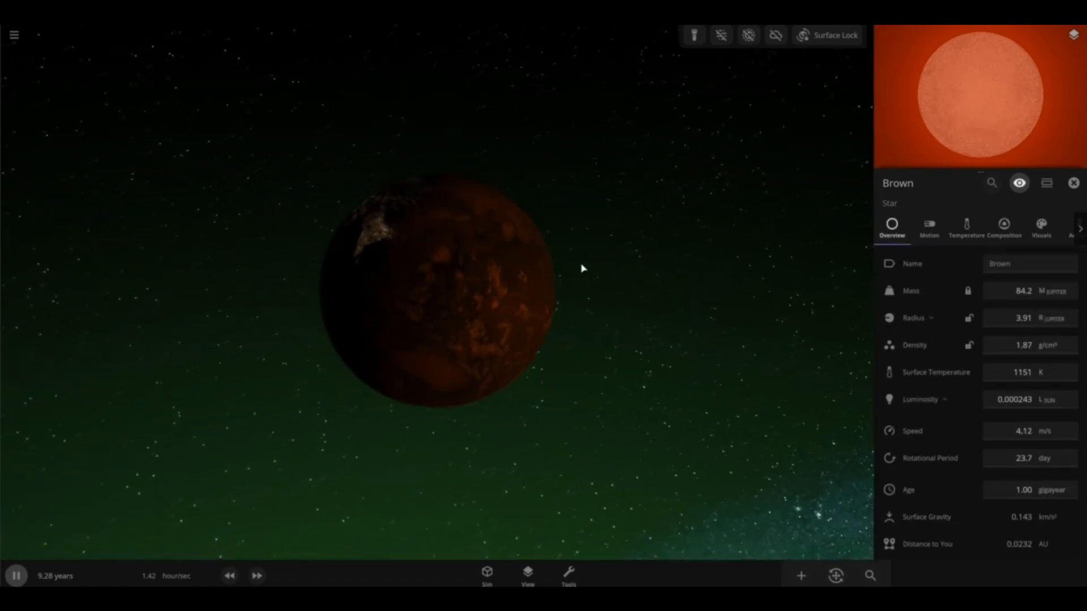
click(1073, 183)
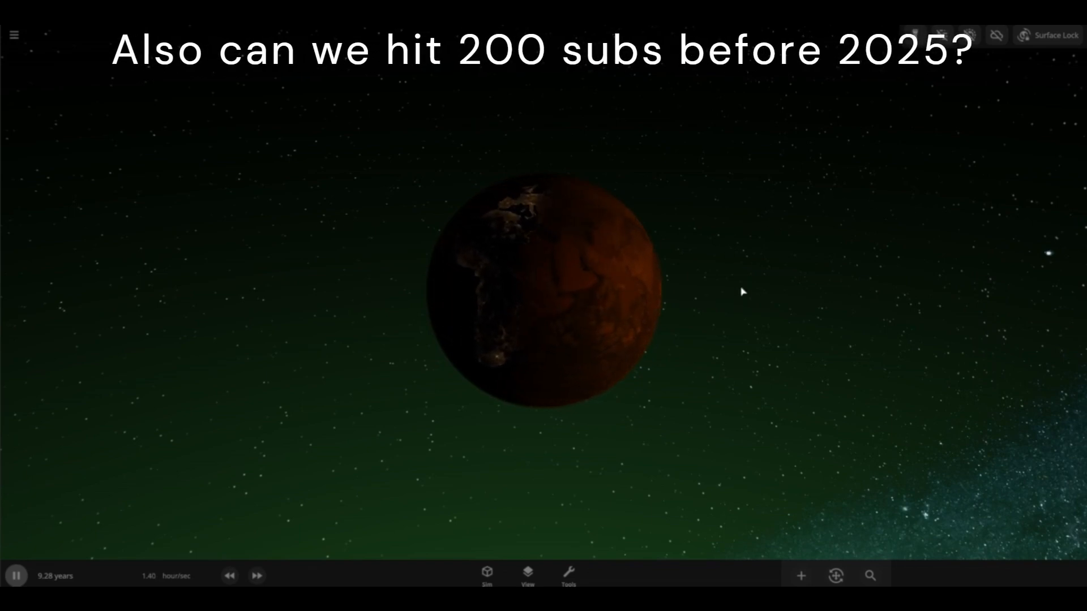
mouse_move(397, 481)
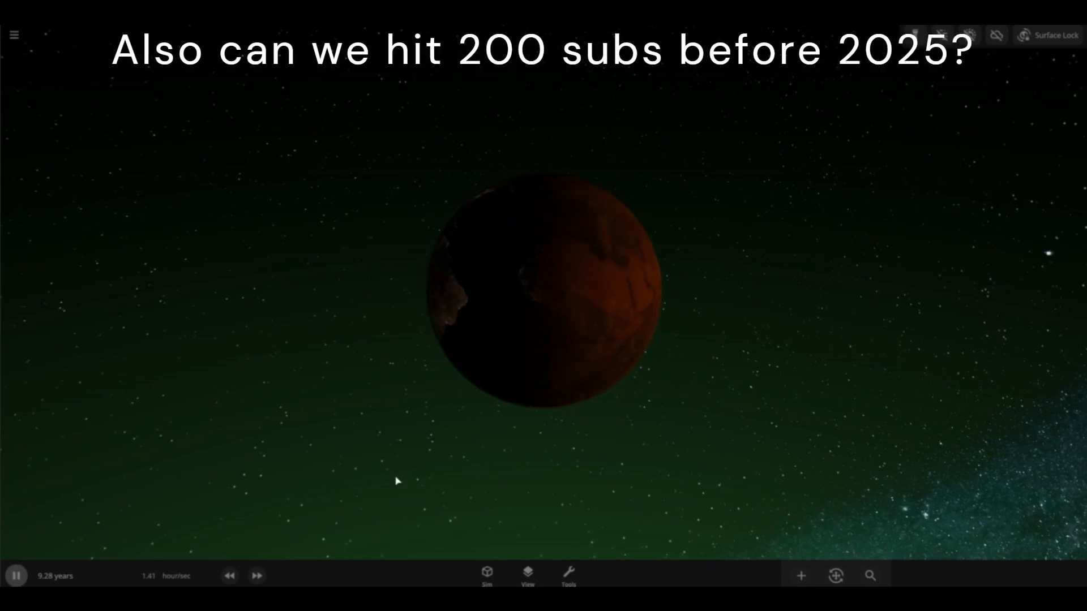